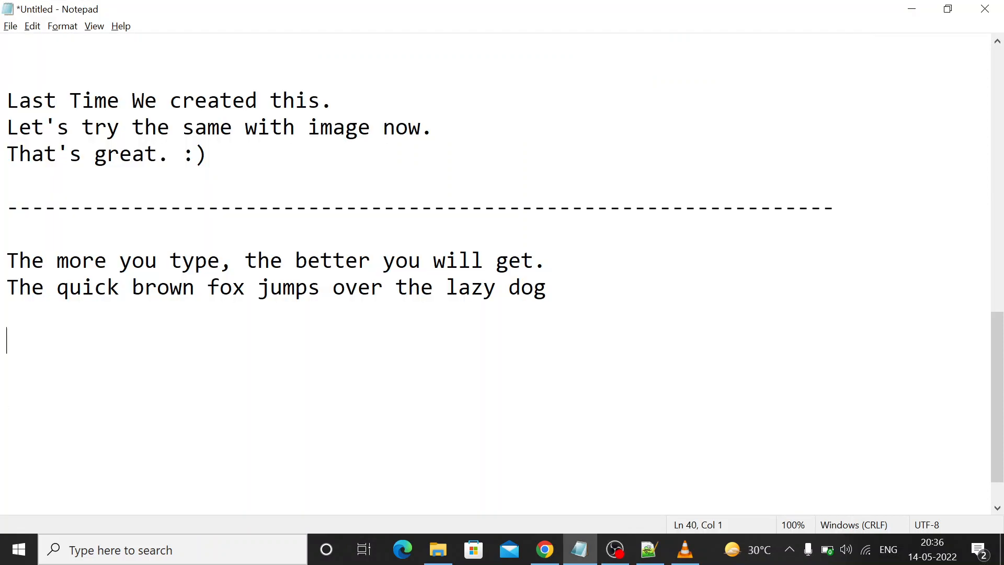
# Step: Write the note "Let's start with animation demo." below the existing text
pyautogui.write("Let's s")
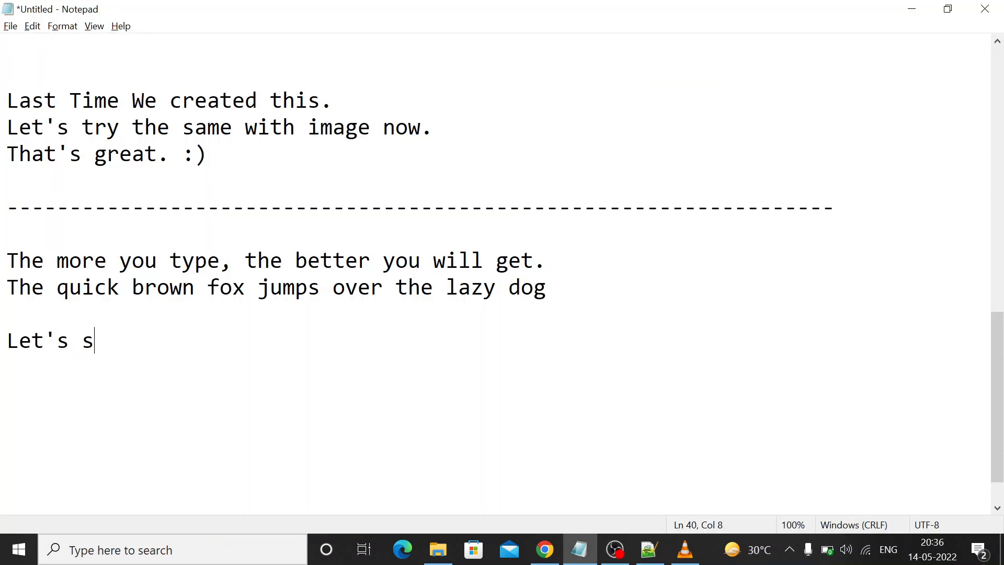
pyautogui.write('tart with an')
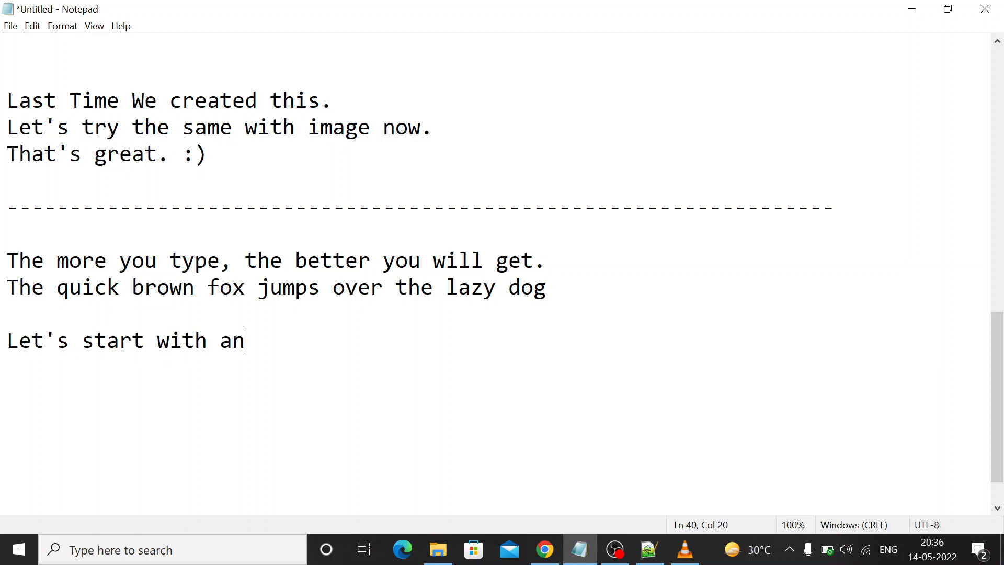
pyautogui.write('imation demo.')
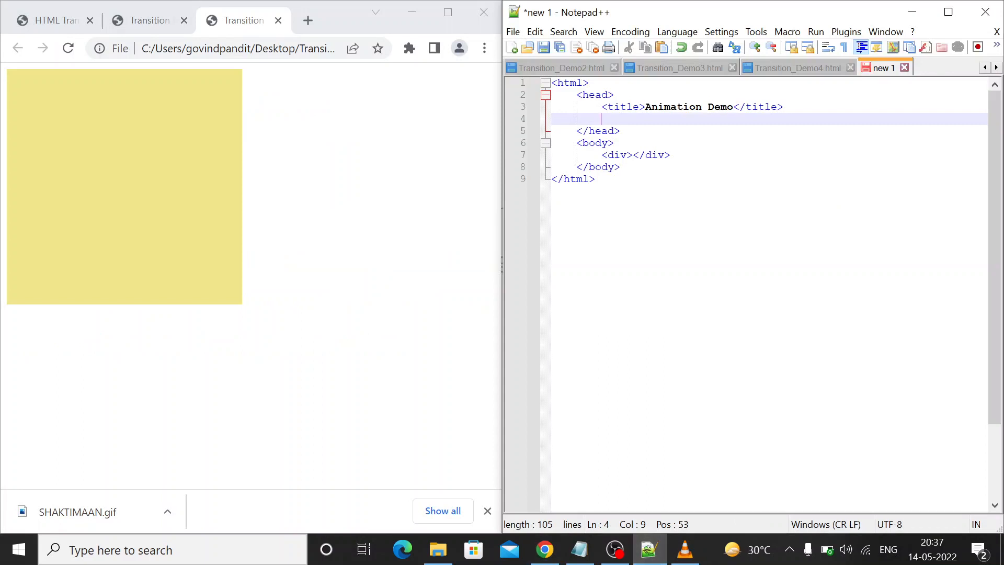
# Step: Write a <style> div rule with height:300px, width:300px and background:blue
pyautogui.write('<style>')
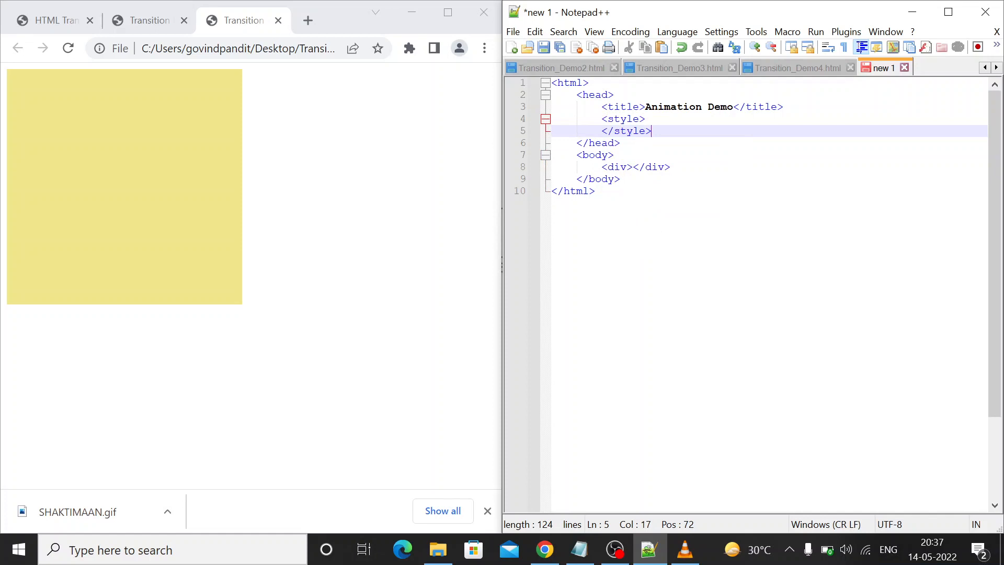
pyautogui.write('div')
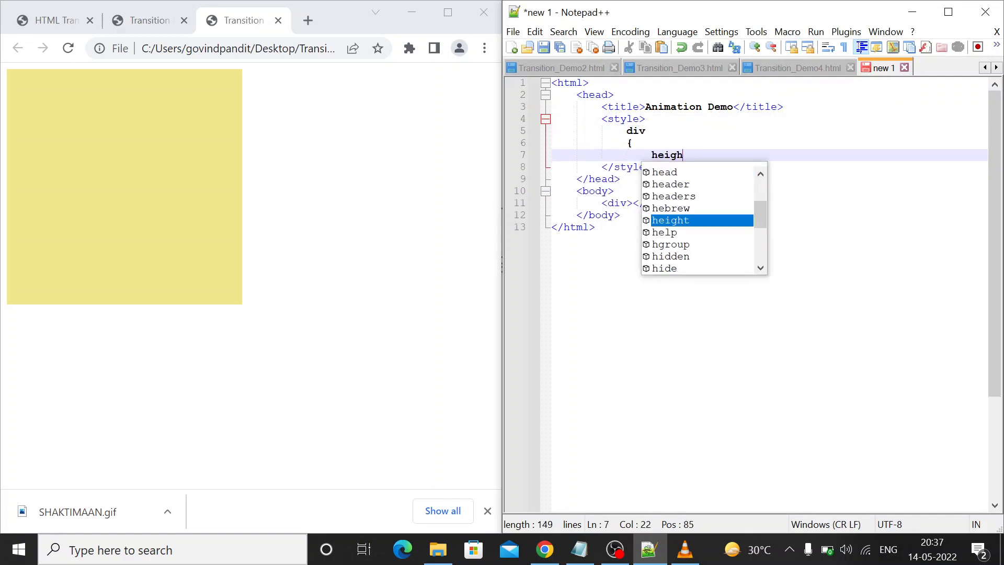
pyautogui.write('t:300px;')
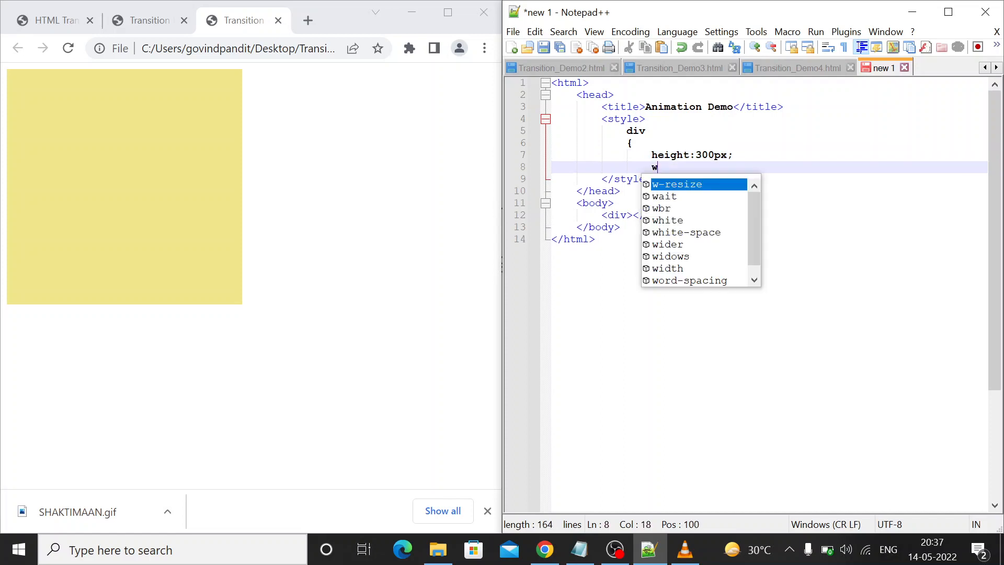
pyautogui.write('idth:300px;')
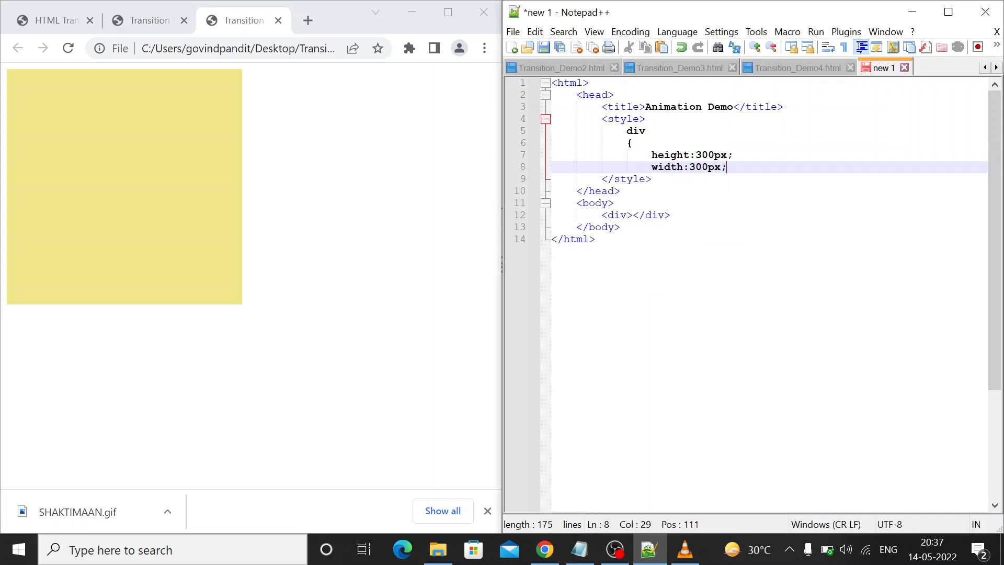
pyautogui.write('background:blue;')
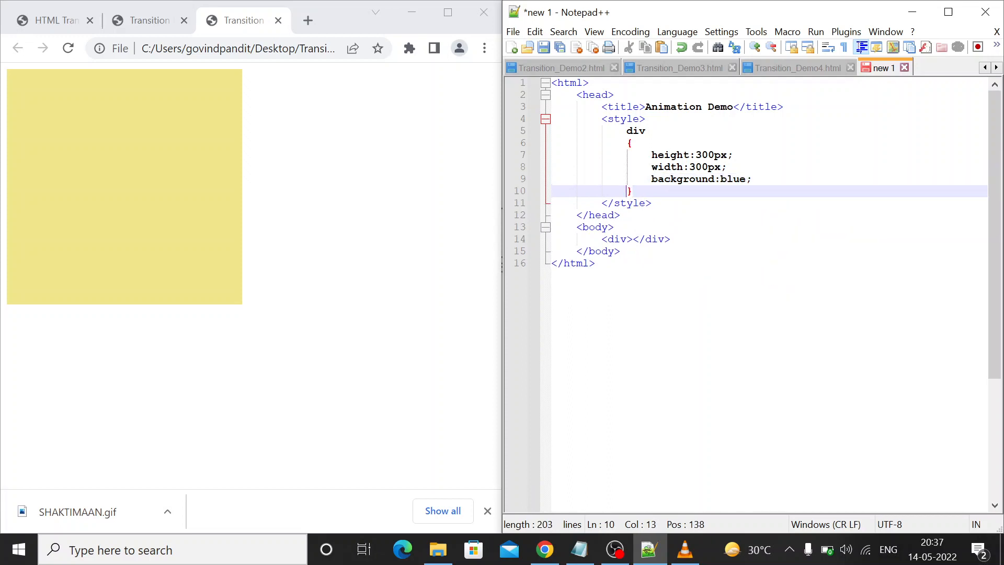
pyautogui.press('Enter')
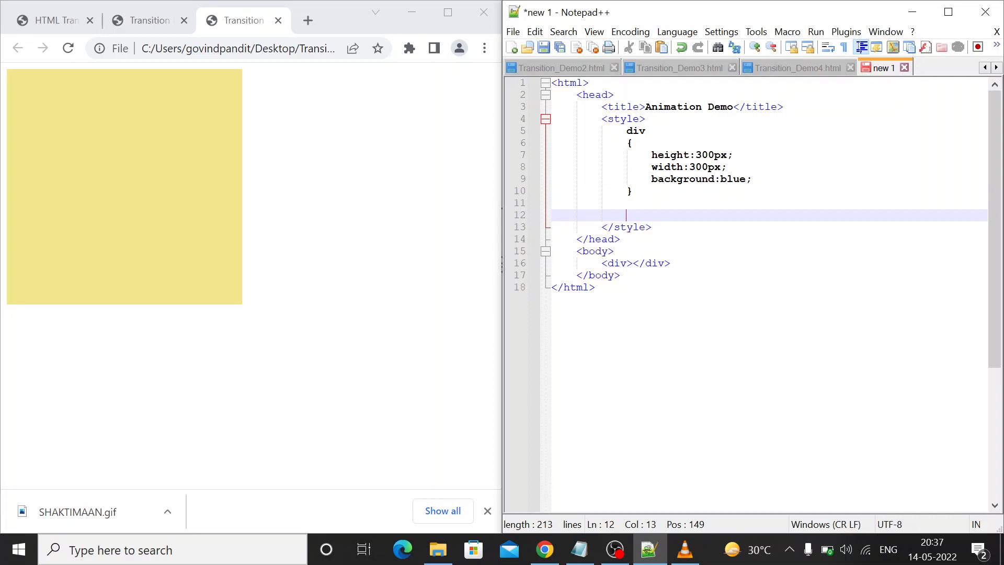
pyautogui.write('@keyframes')
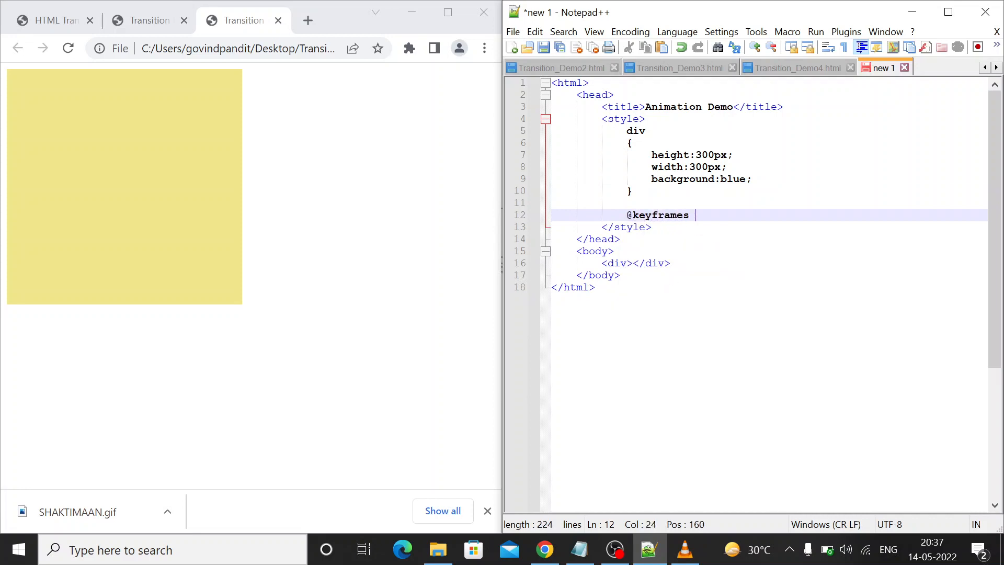
pyautogui.write('animation_1')
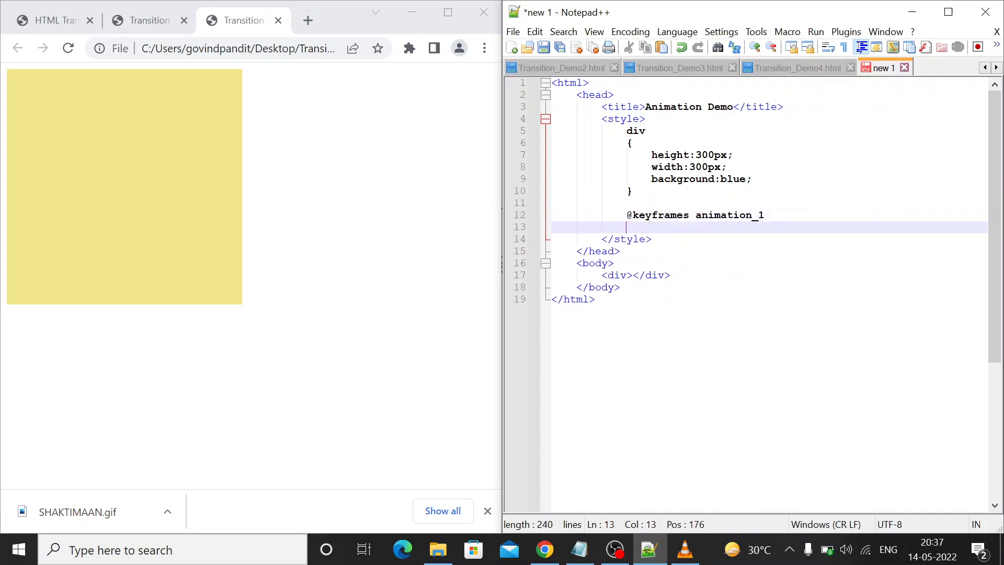
pyautogui.write('{')
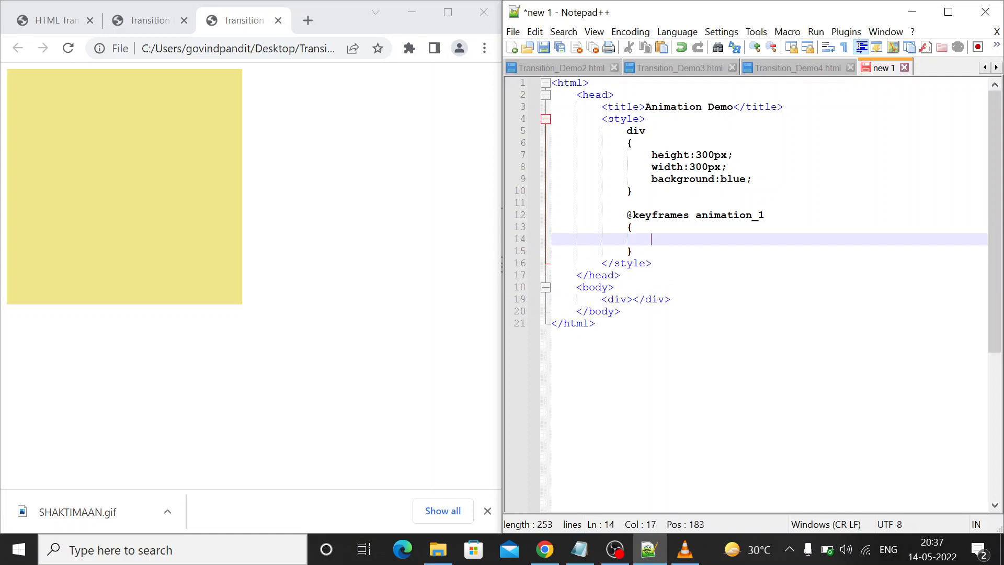
pyautogui.write('from{background:blue;')
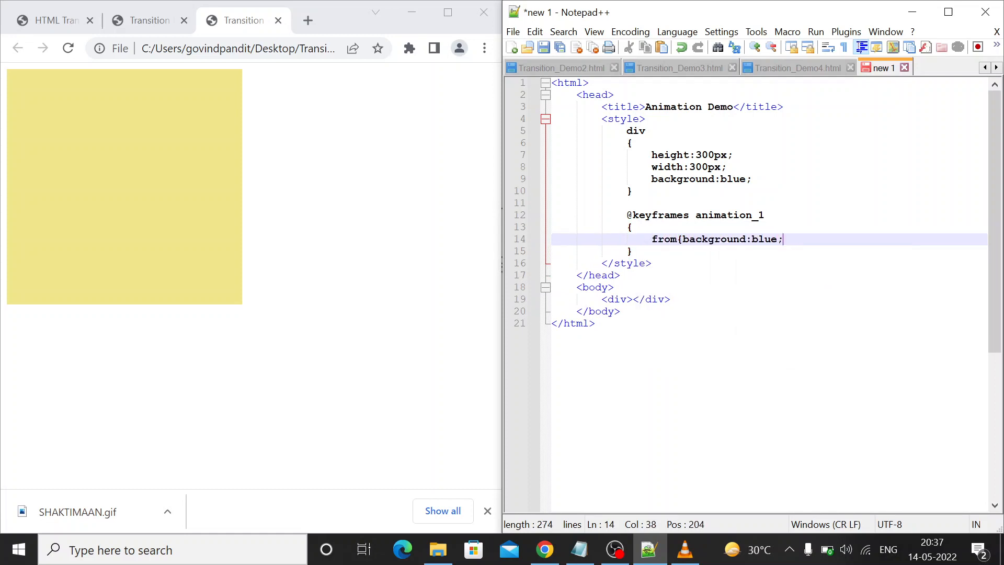
pyautogui.write('to{background:')
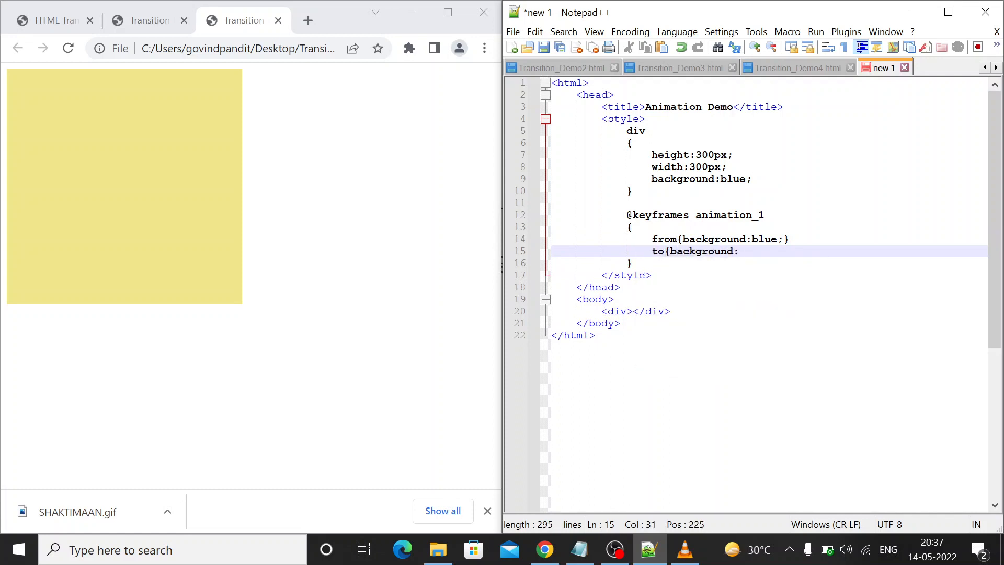
pyautogui.write('green;')
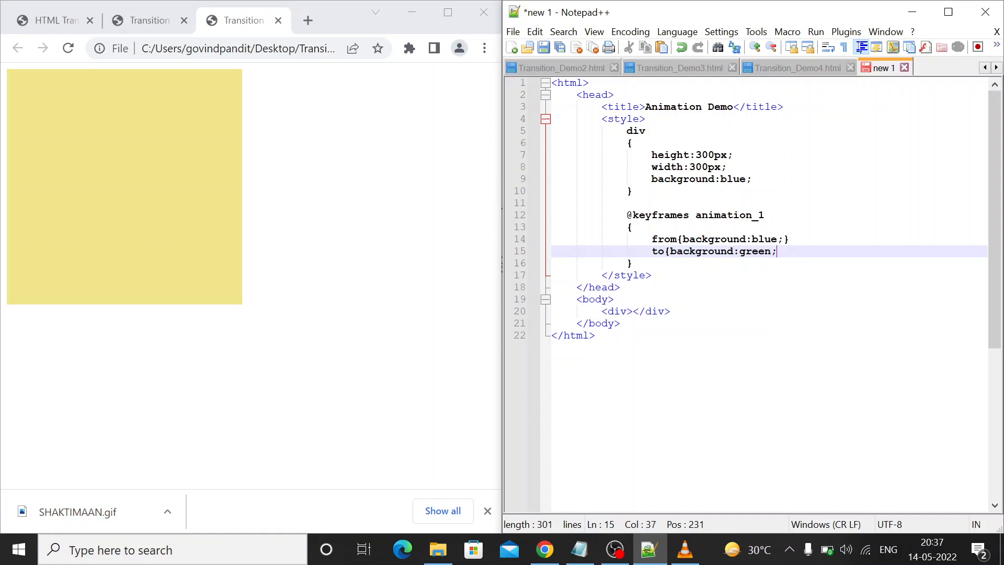
pyautogui.write('}')
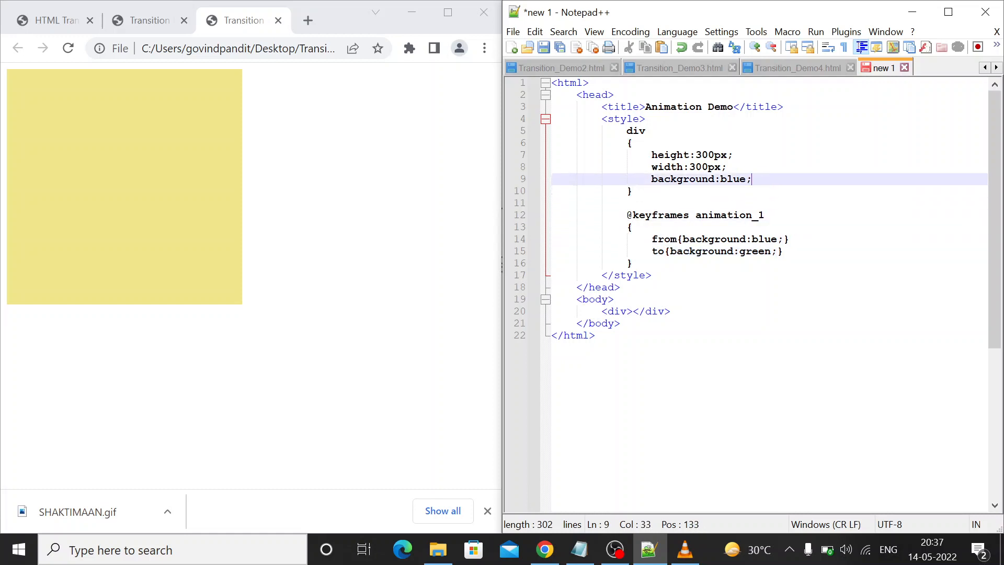
# Step: Add animation-name:animation_1 and animation-duration:2s to the div rule
pyautogui.write('animation-')
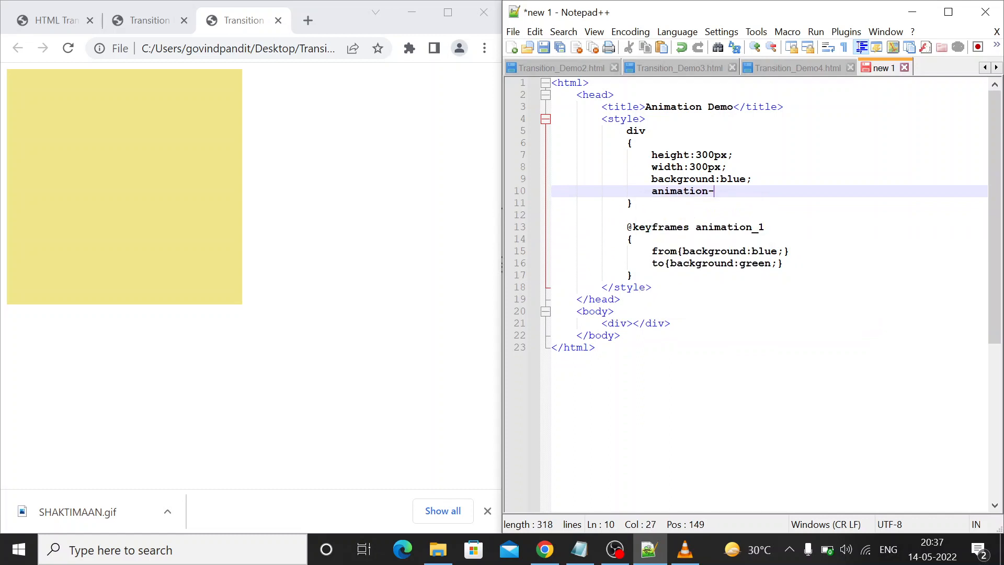
pyautogui.write('name:animation_1;')
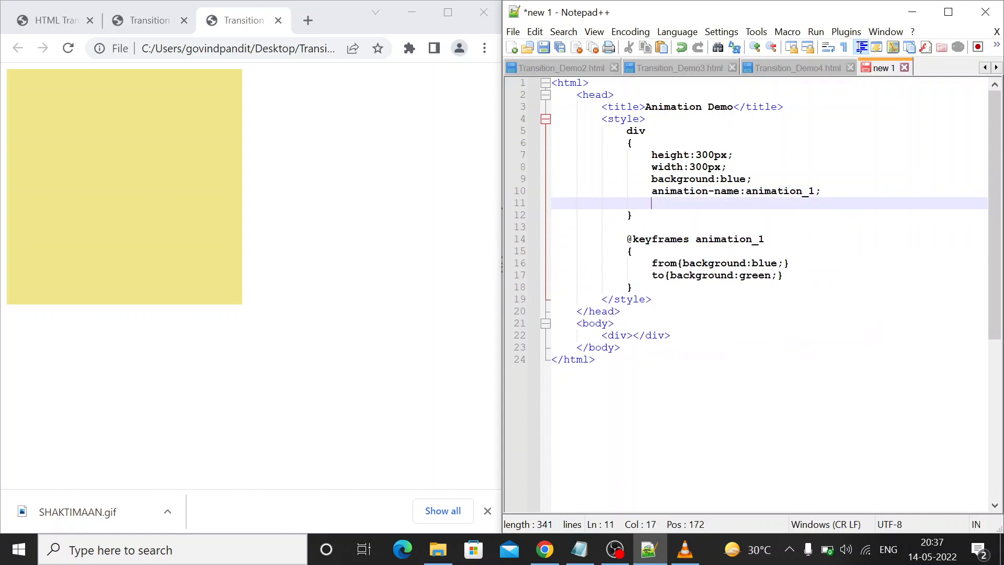
pyautogui.write('animation')
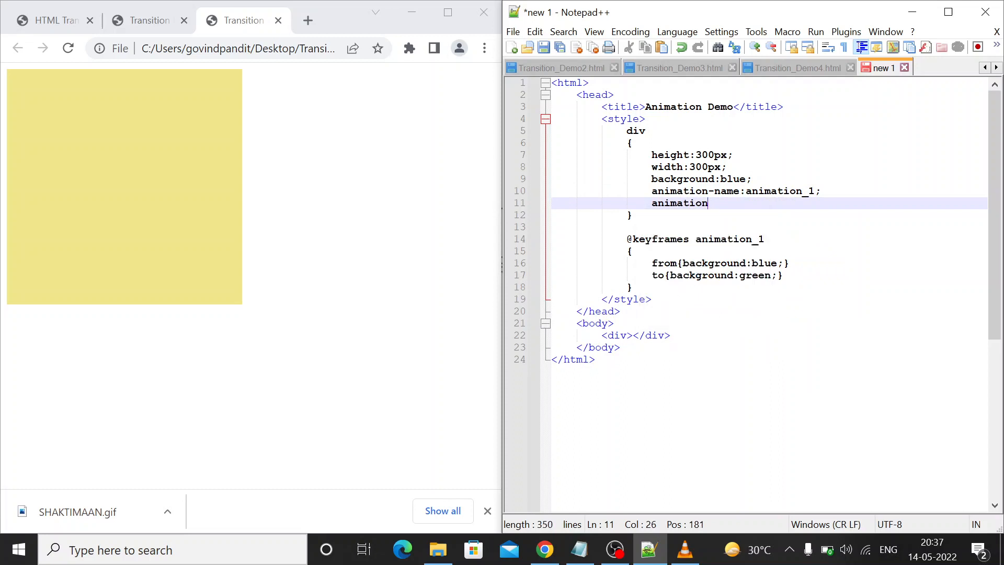
pyautogui.write('-duration:')
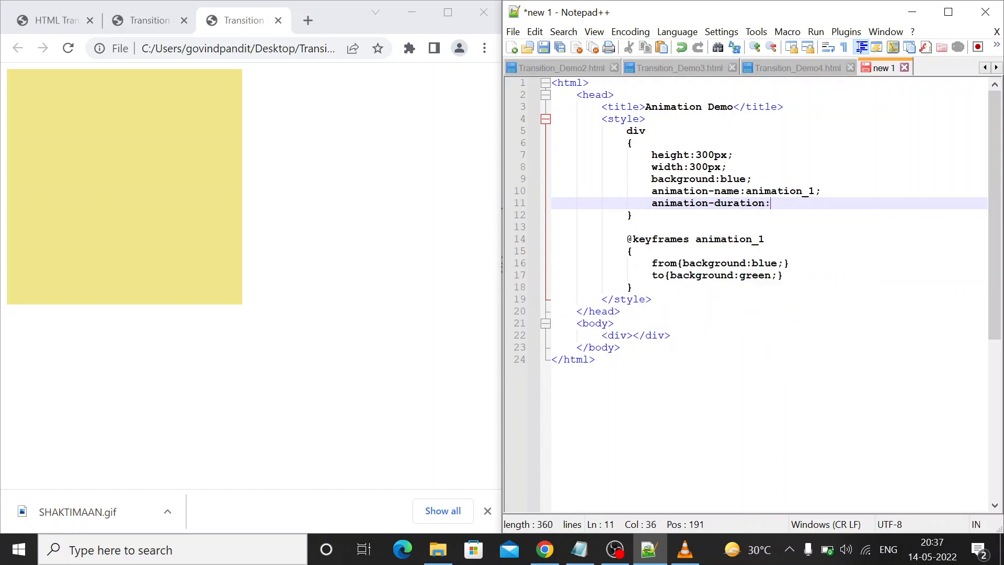
pyautogui.write('2s')
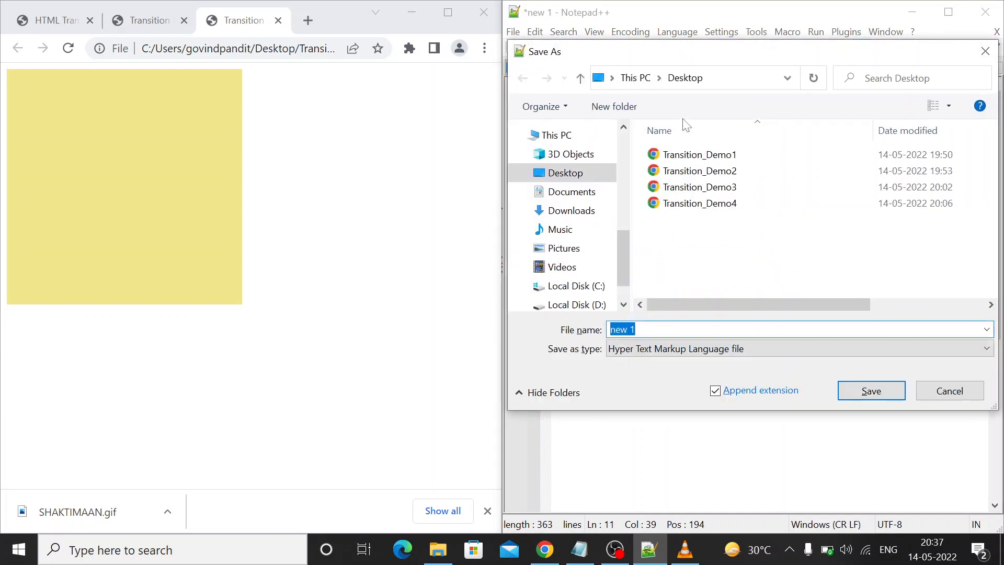
# Step: Save the page as Transition_Demo5 on the Desktop and open it in Chrome
pyautogui.write('Transition_Demo5')
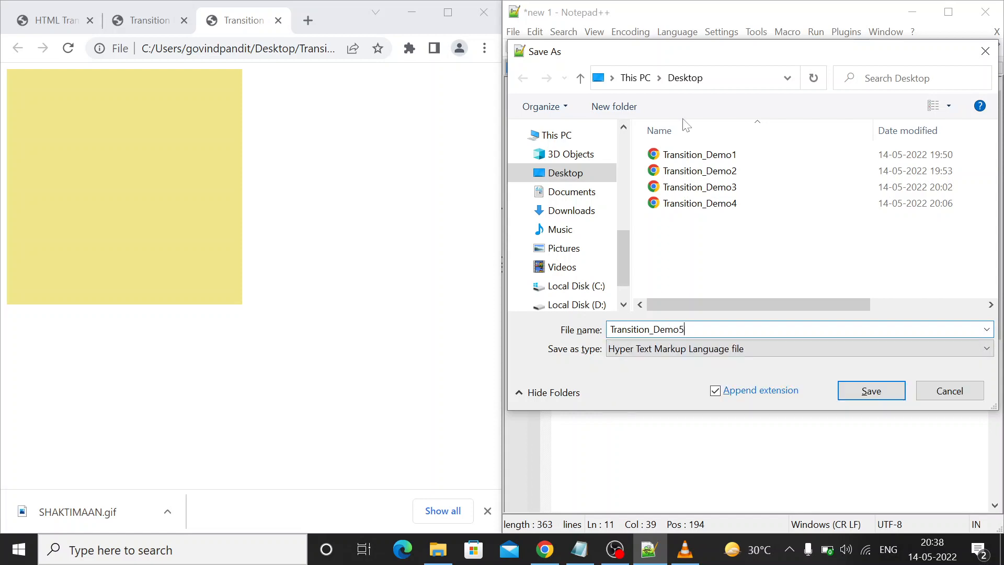
pyautogui.click(870, 390)
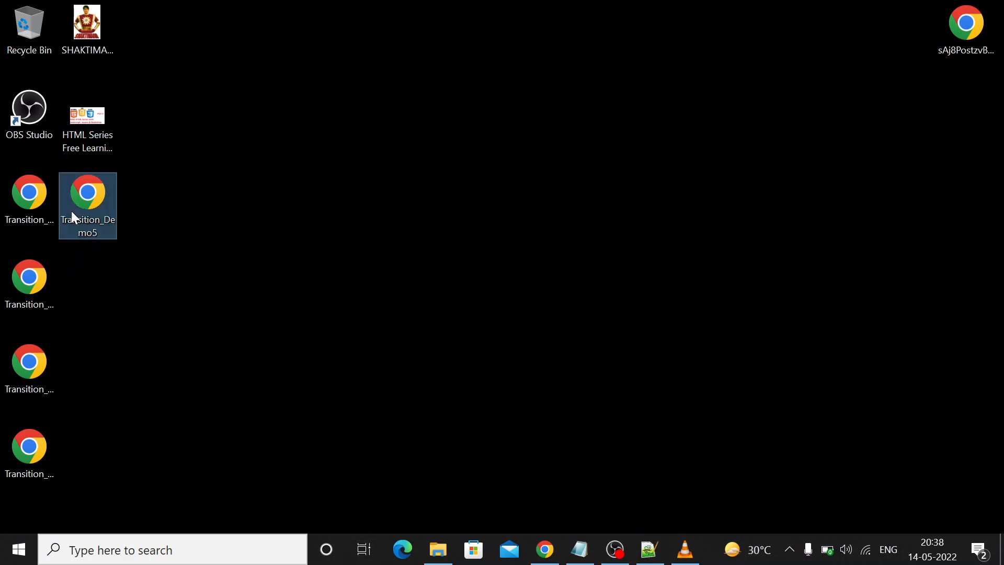
pyautogui.doubleClick(88, 190)
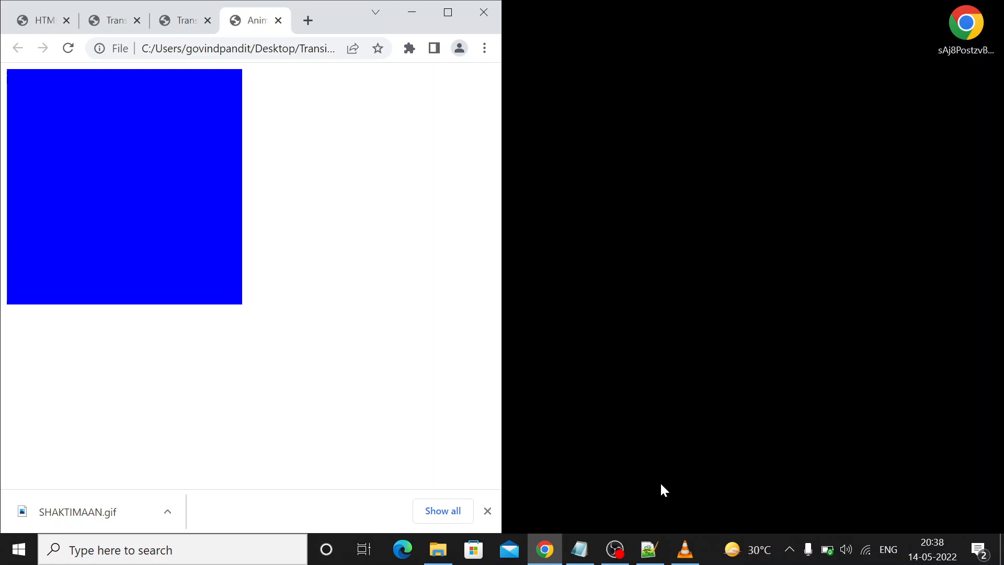
# Step: Change the animation-duration value from 2s to 5s in the source
pyautogui.click(648, 549)
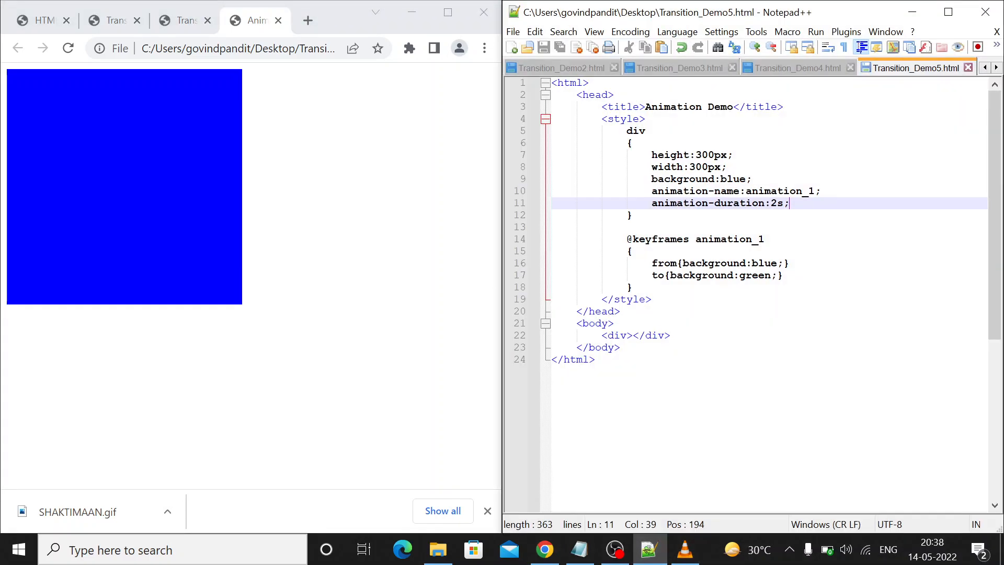
pyautogui.moveTo(652, 262); pyautogui.dragTo(782, 275)
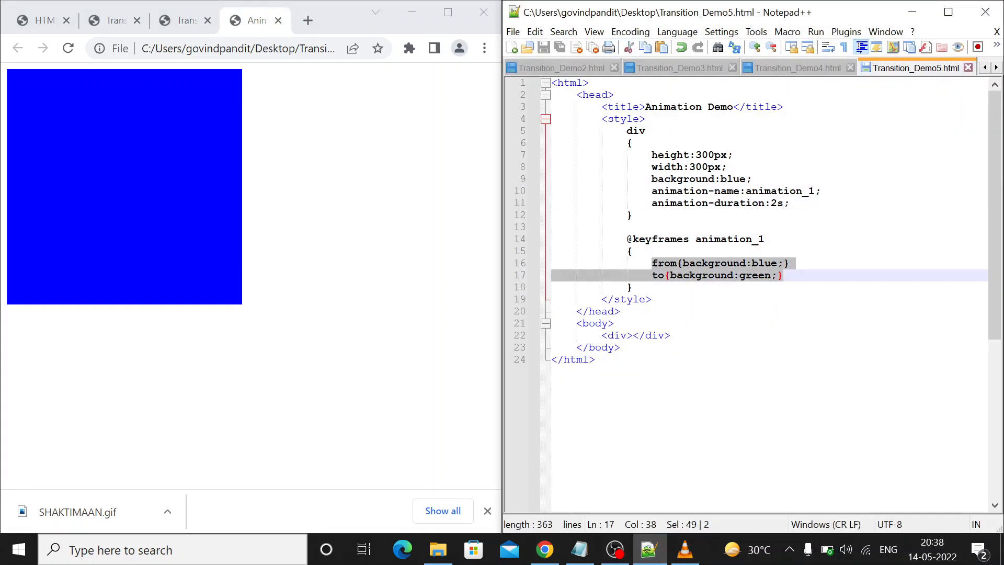
pyautogui.click(69, 48)
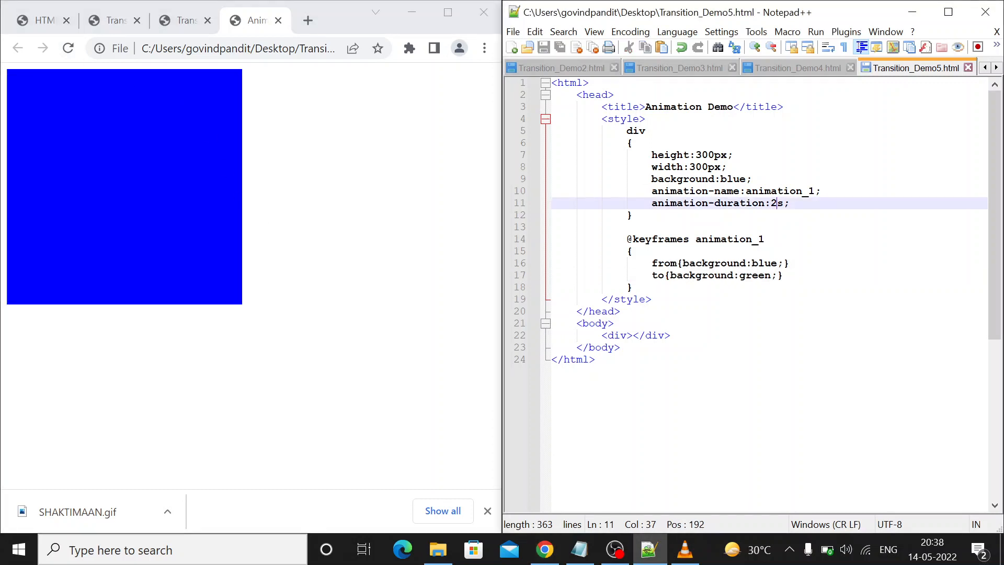
pyautogui.write('5')
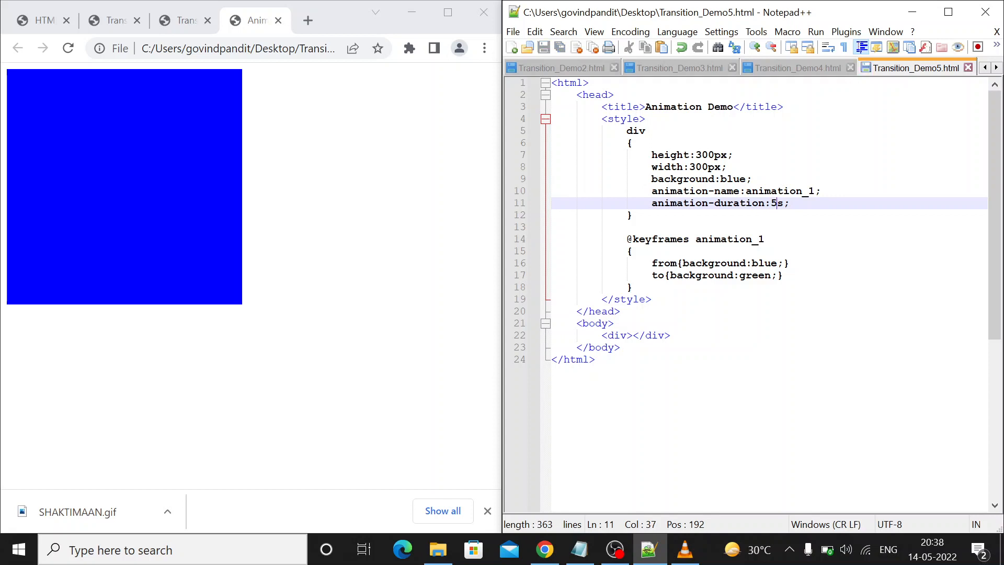
# Step: Reload the page in Chrome repeatedly to watch the square fade from blue to green
pyautogui.click(69, 48)
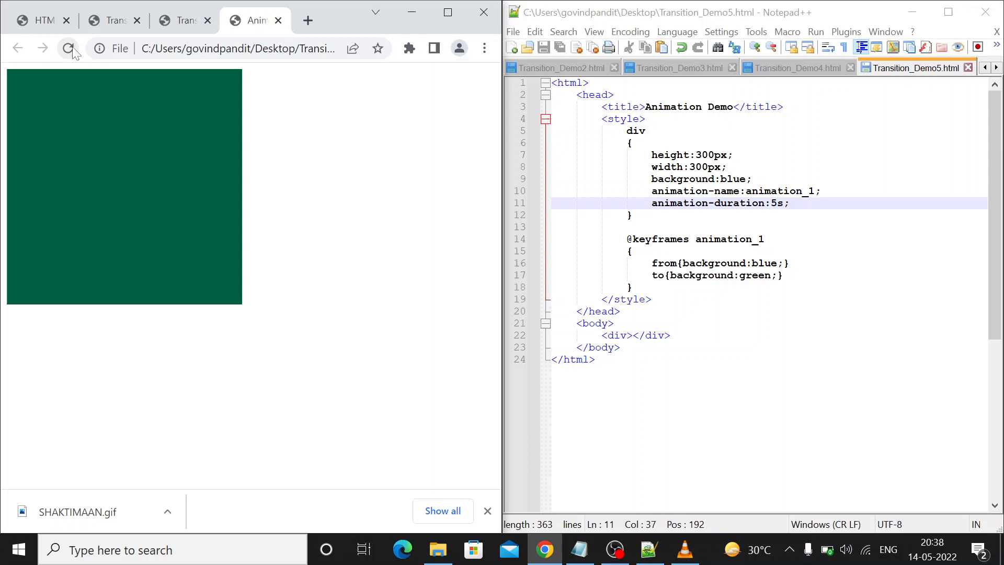
pyautogui.click(69, 50)
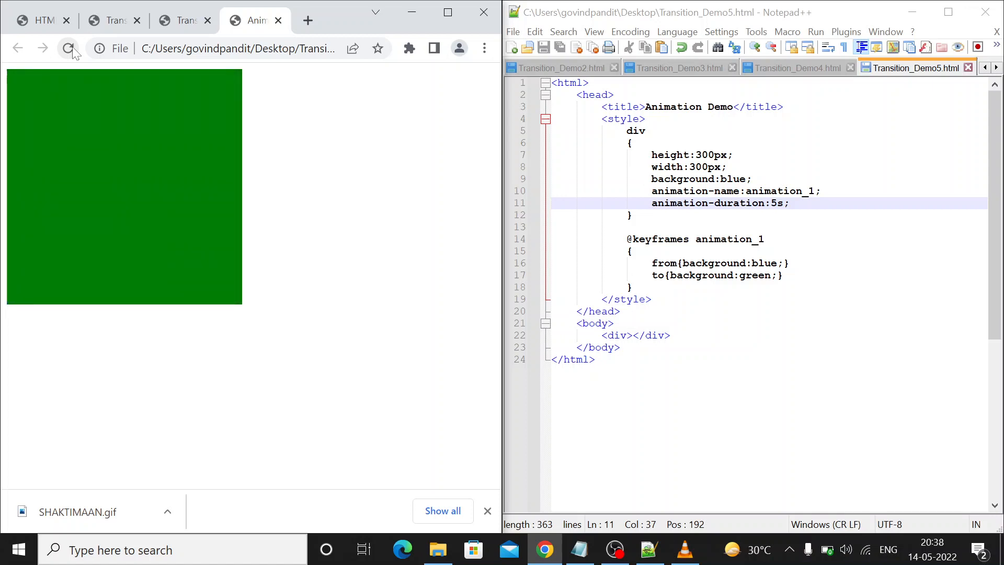
pyautogui.click(69, 48)
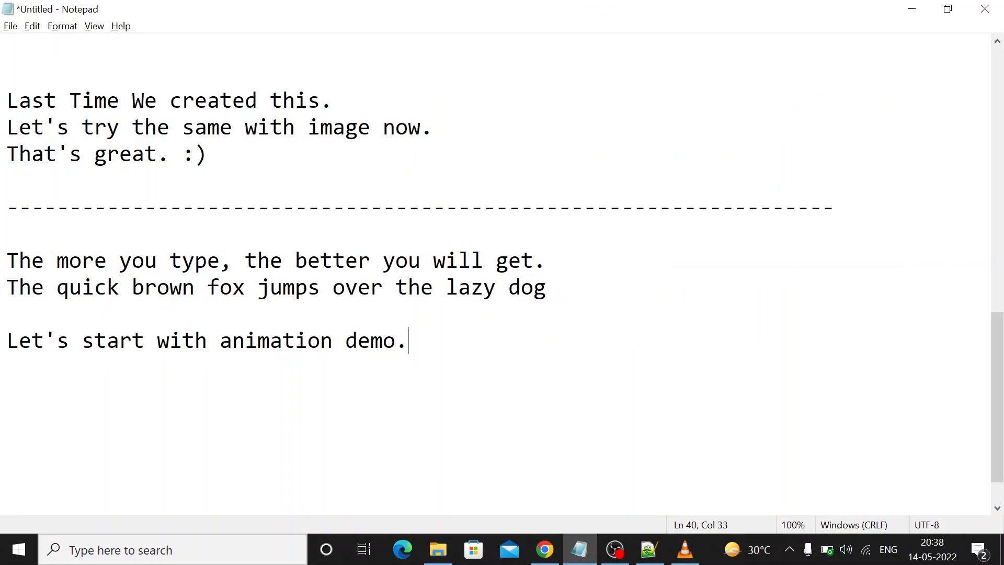
# Step: Write the closing line "Thanks for watching :)" in Notepad
pyautogui.write('Thanks for')
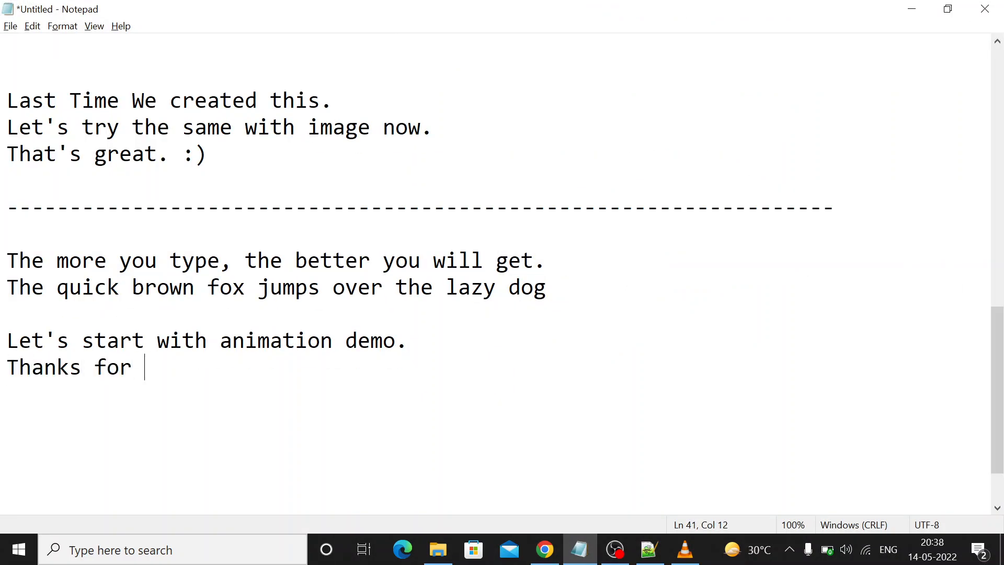
pyautogui.write('watching :')
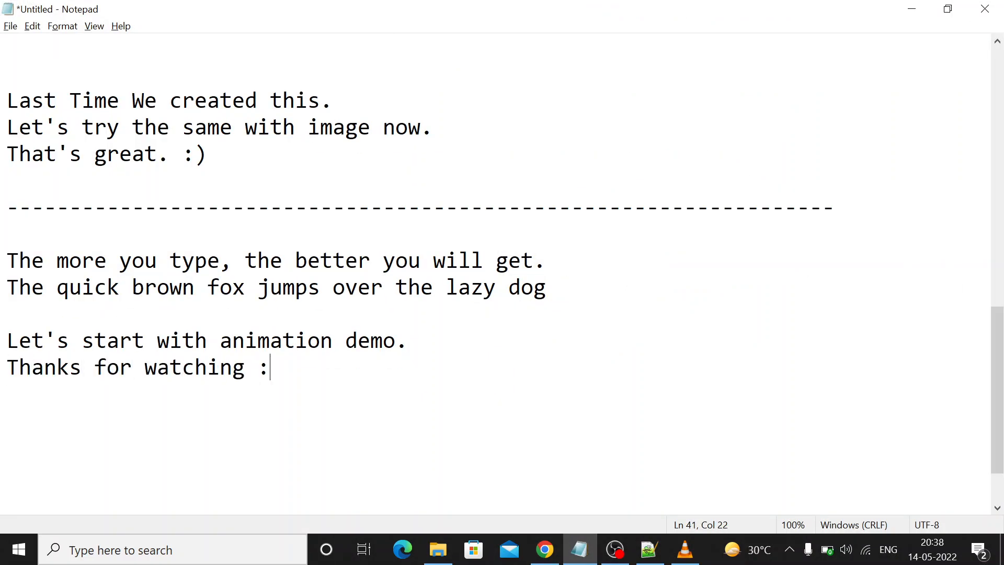
pyautogui.write(')')
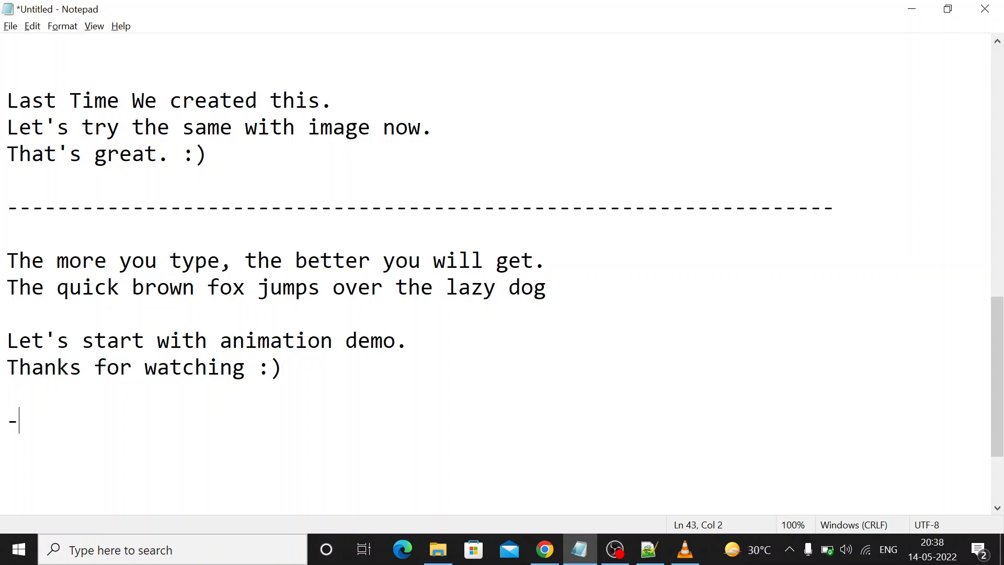